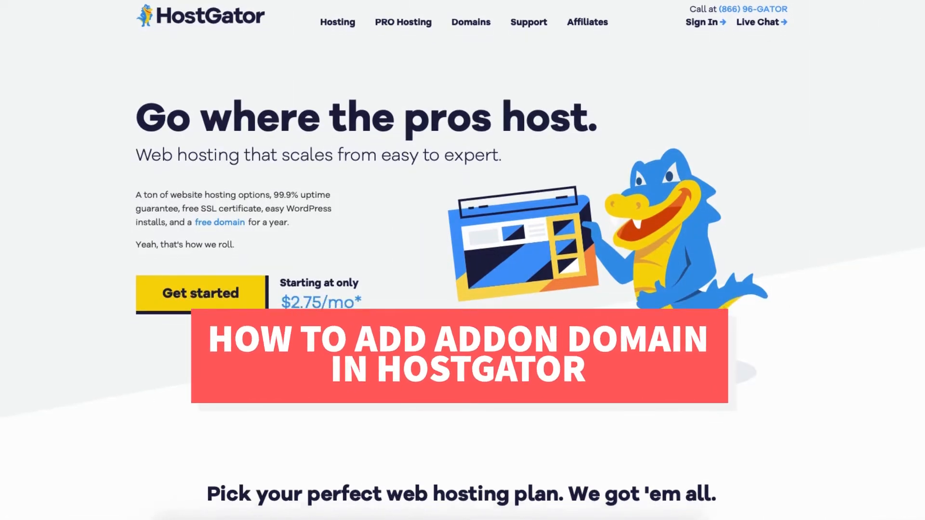
- Scroll to the hosting plans, view the Hatchling Plan card and its features, and continue
scroll("down", 3)
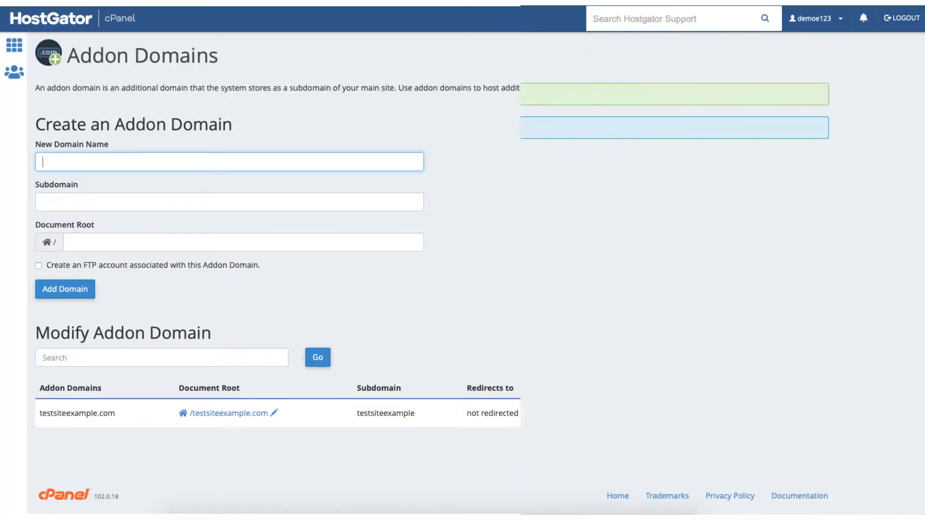
left_click(65, 289)
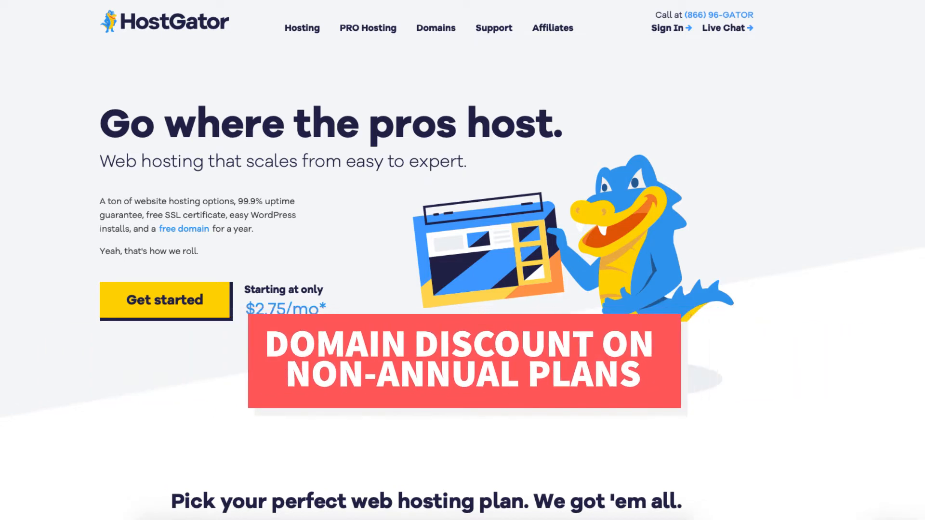
scroll("down", 3)
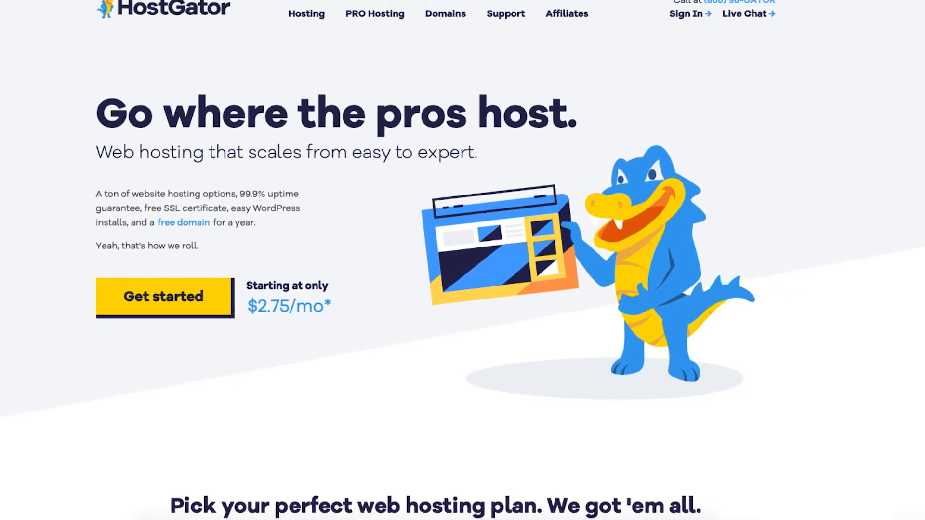
scroll("down", 3)
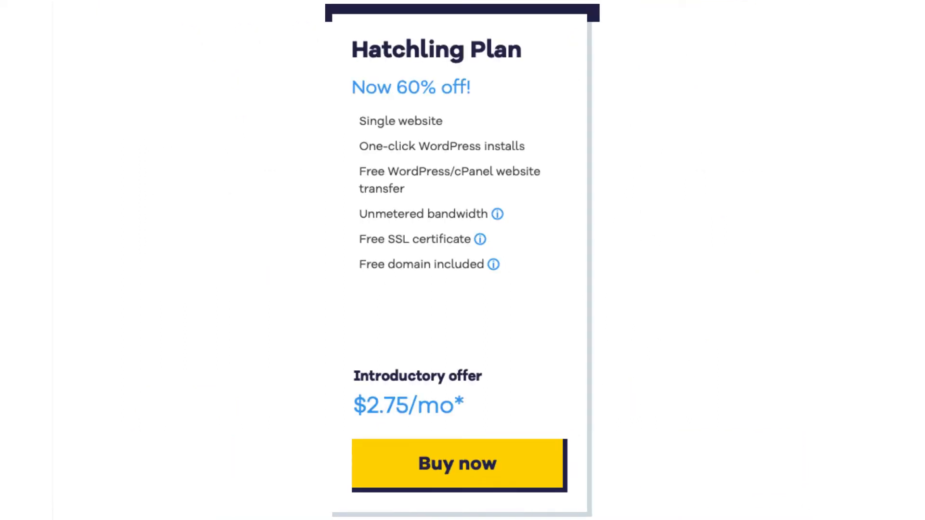
left_click(457, 463)
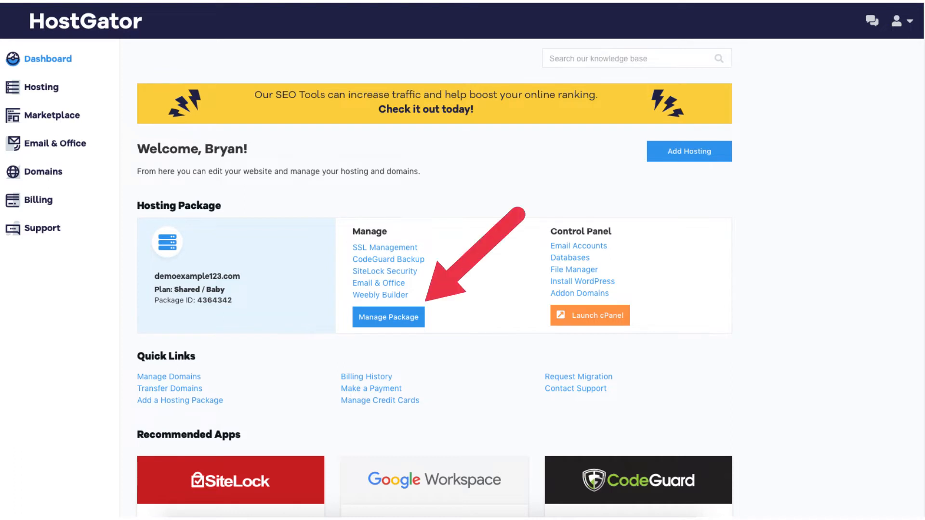
- Open Manage Package and Upgrade Plan for demoexample123.com, then open the 'Upgrade Plan to' dropdown
left_click(388, 317)
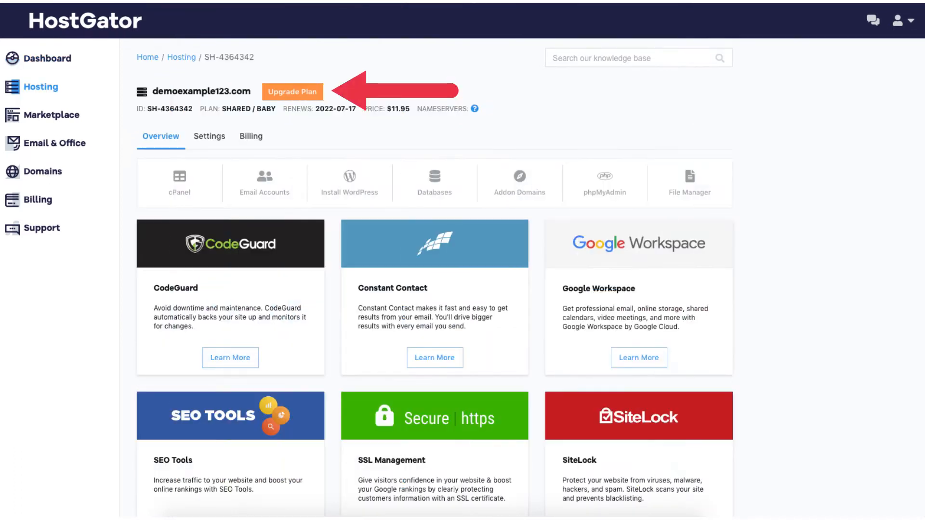
left_click(292, 92)
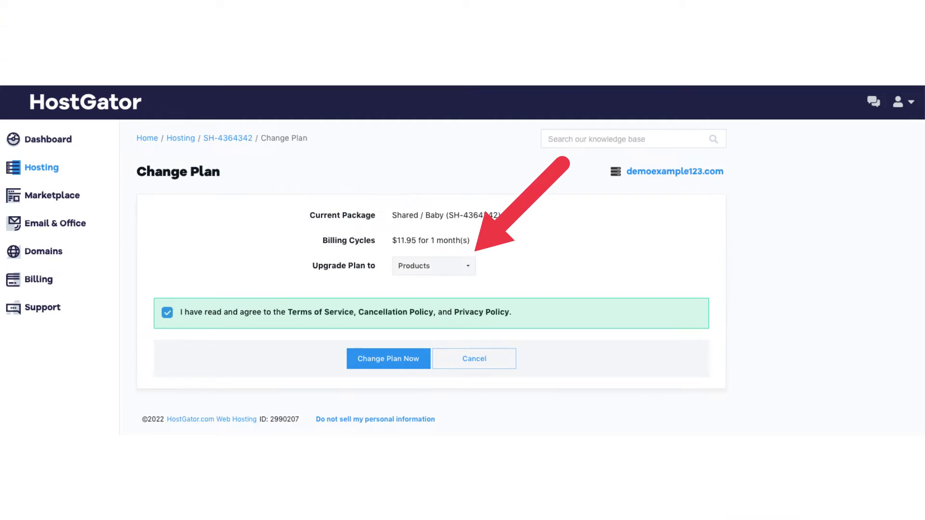
left_click(433, 265)
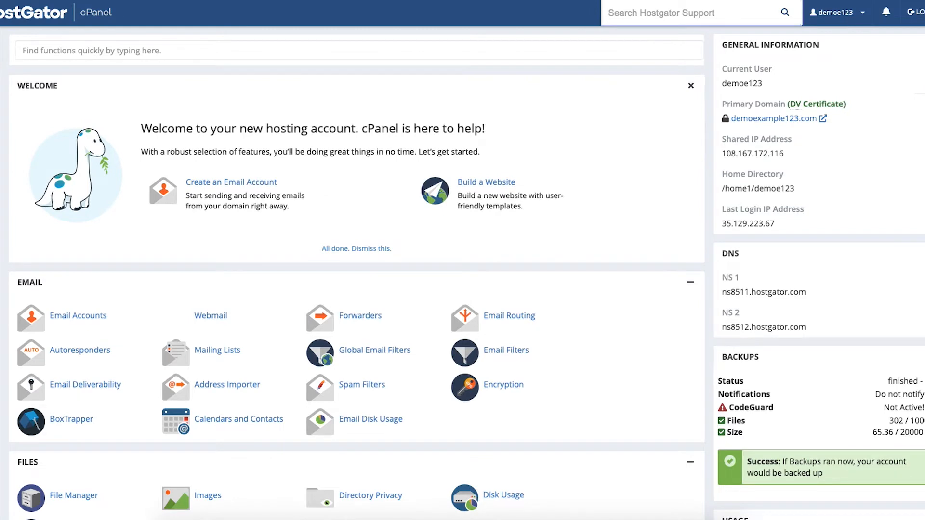
- Scroll to the Domains tools and go through Launch cPanel to Addon Domains
scroll("down", 3)
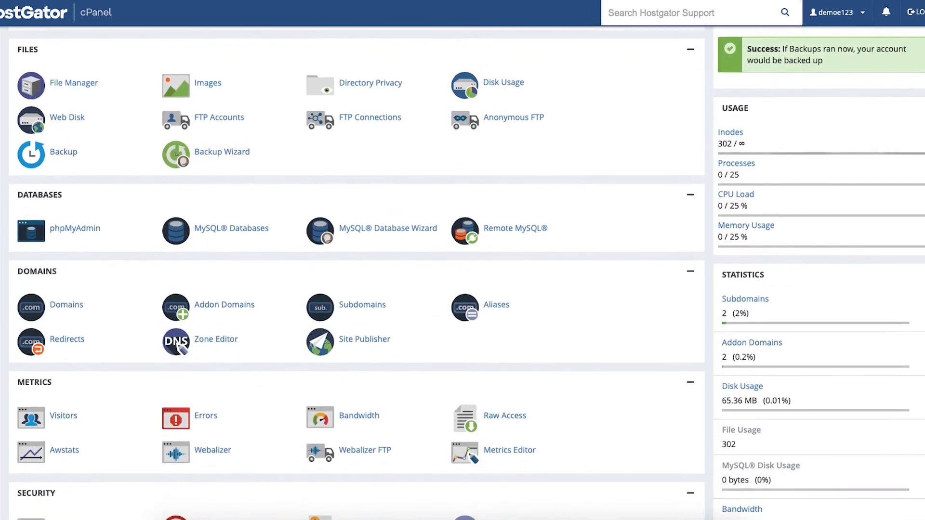
scroll("down", 3)
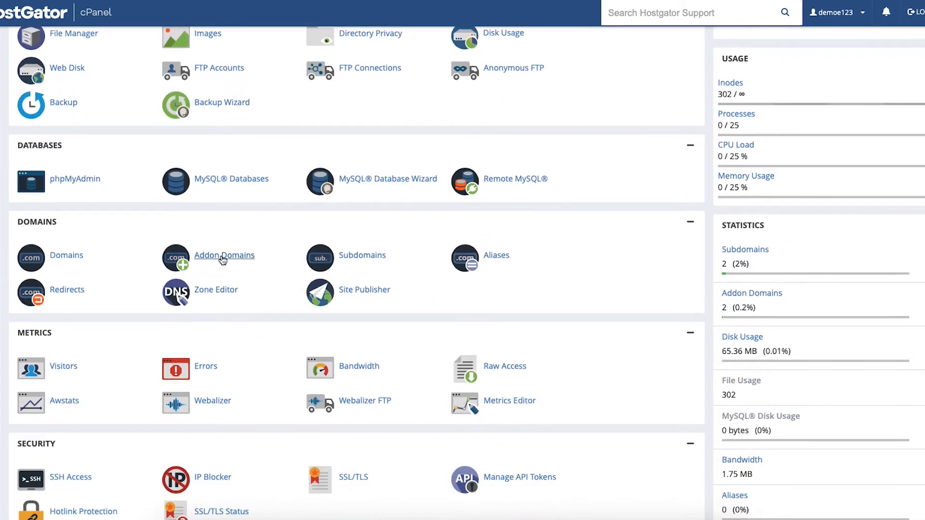
left_click(224, 255)
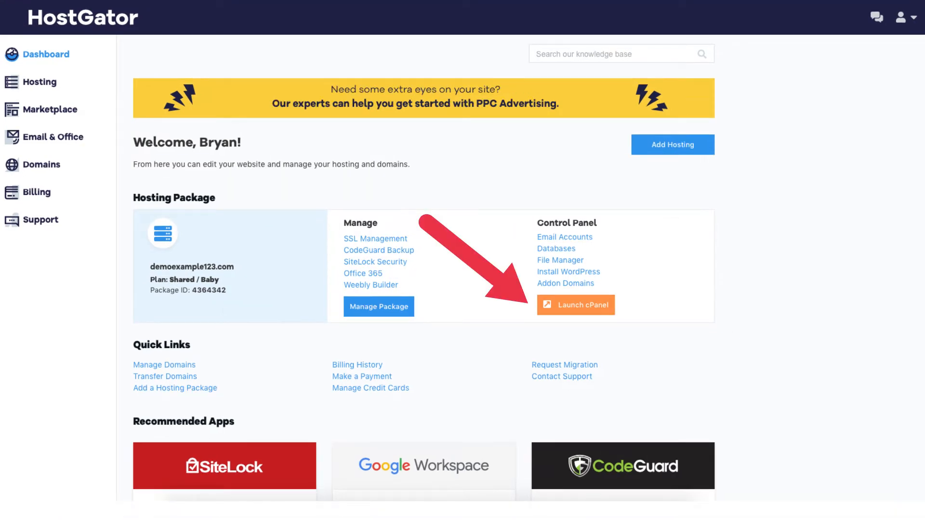
left_click(575, 305)
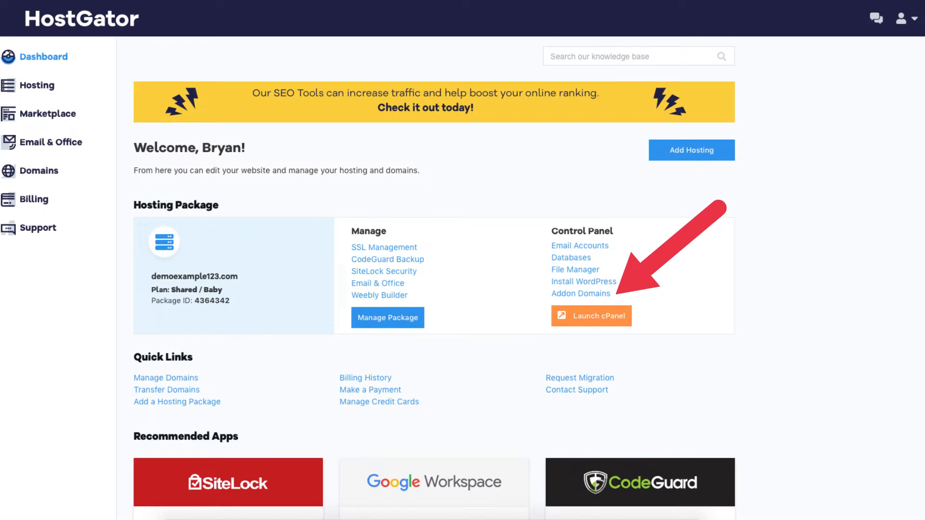
left_click(580, 293)
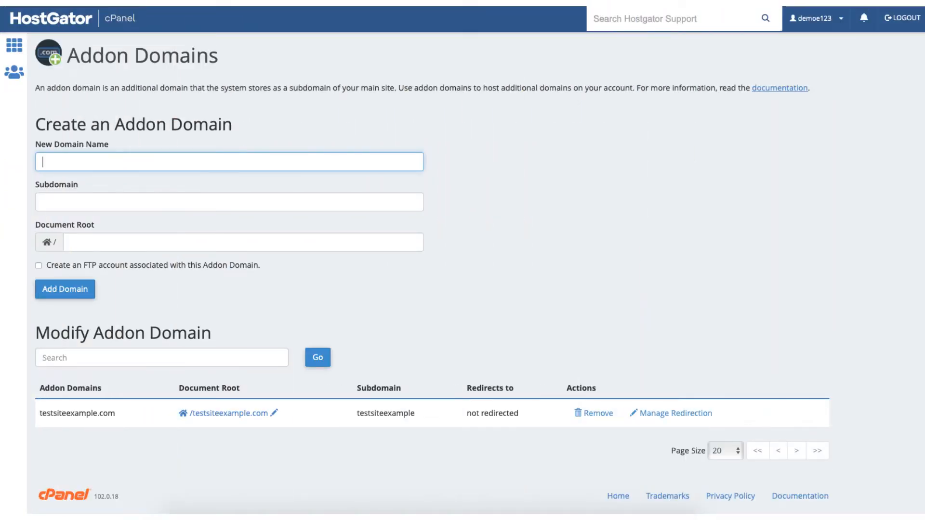
- Enter testsiteexample1234.com as the new domain and add it with an FTP account
type("testsiteexample1234.com")
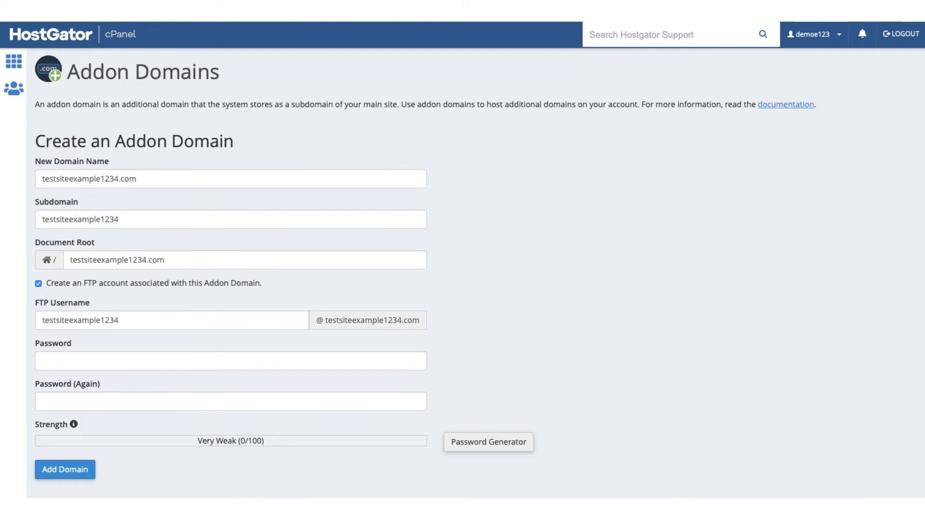
left_click(65, 469)
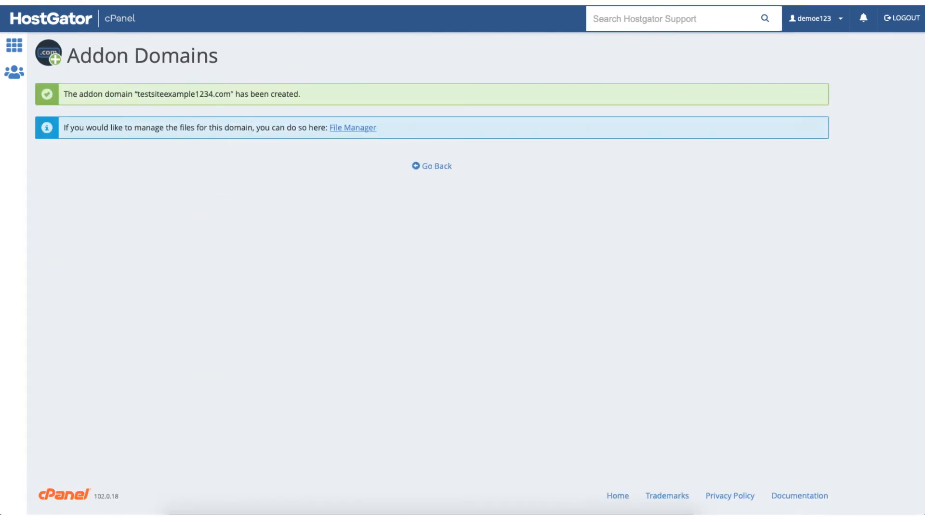